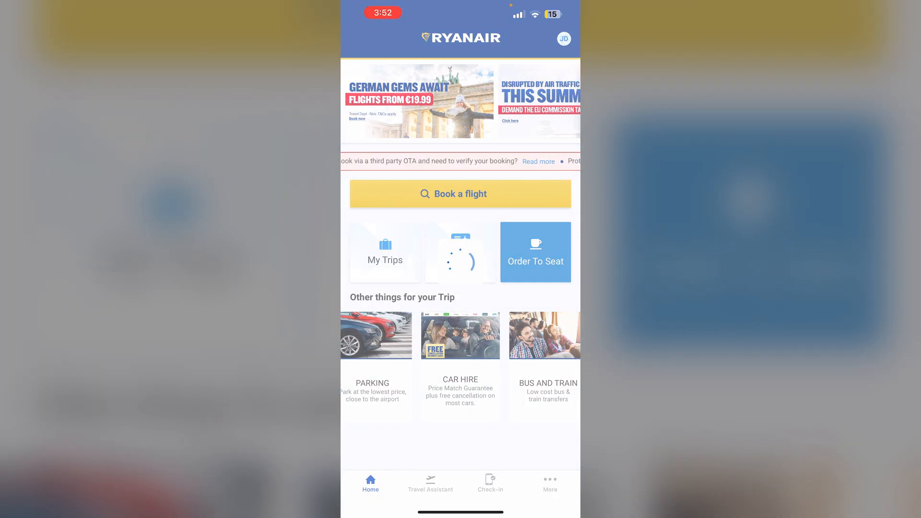
Reach the My Trips booking lookup form with 'Add to your myRyanair account' switched off.
{"action": "left_click", "coordinate": [385, 253]}
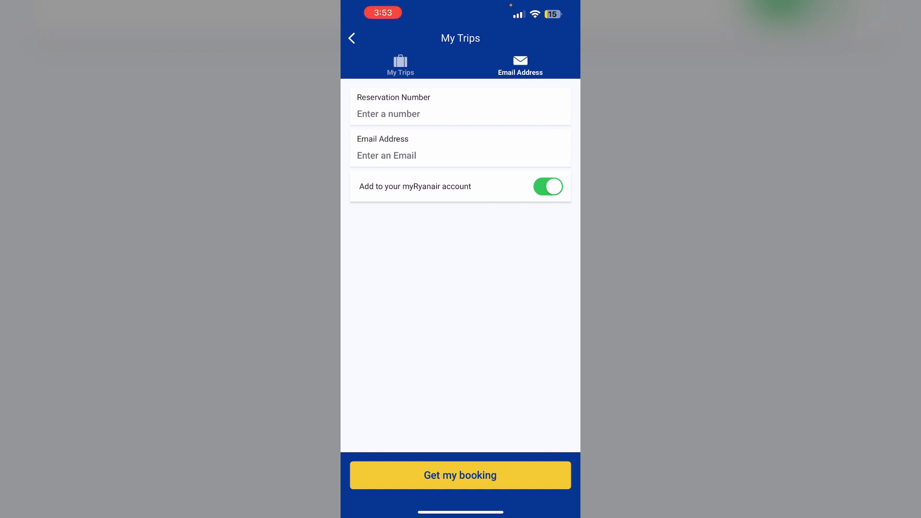
{"action": "left_click", "coordinate": [548, 186]}
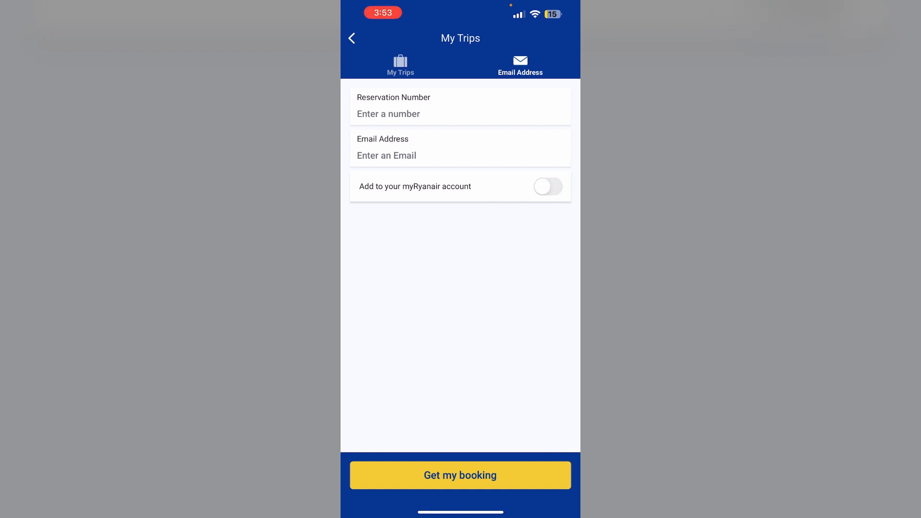